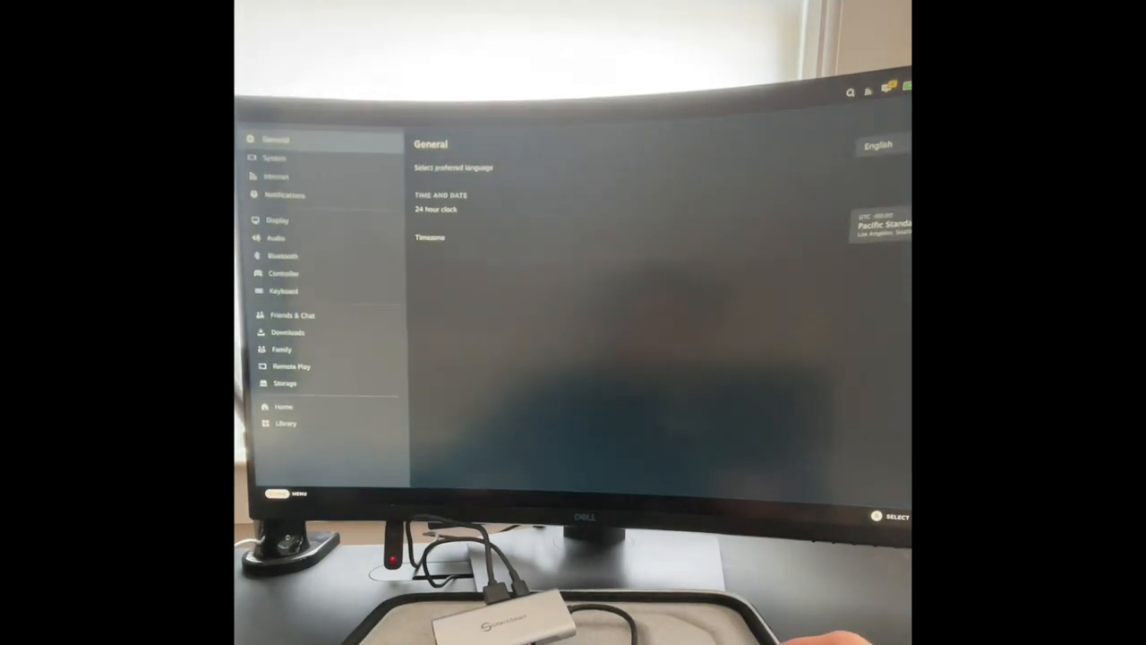
# Pair the PS5 DualSense from the Bluetooth settings as Wireless Controller.
pyautogui.click(276, 236)
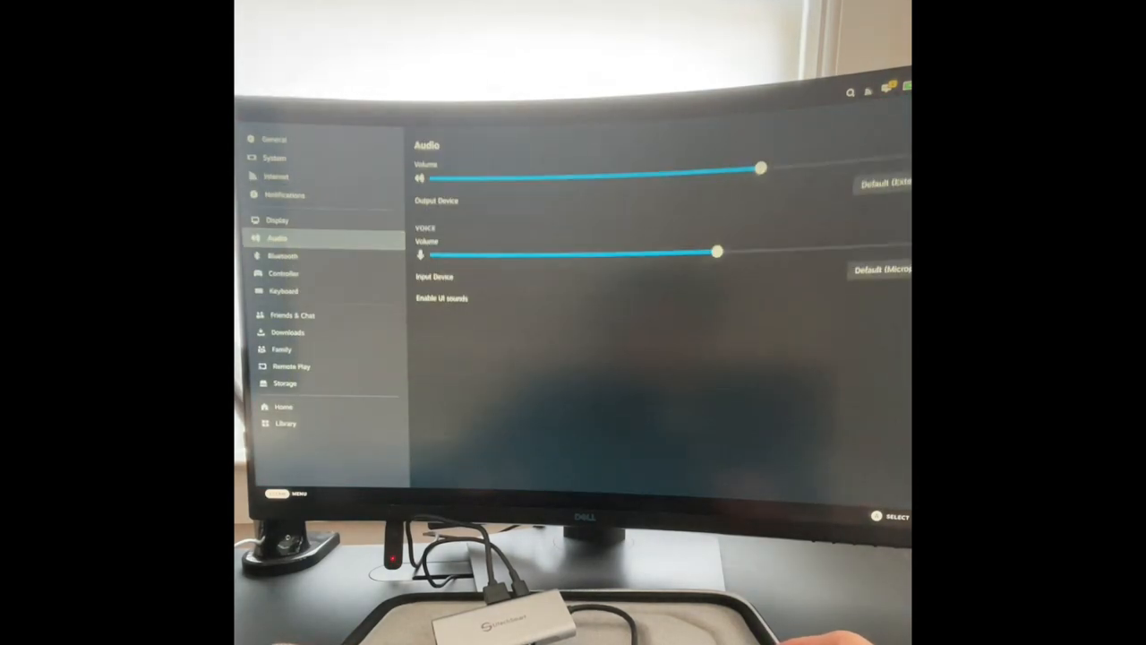
pyautogui.click(283, 254)
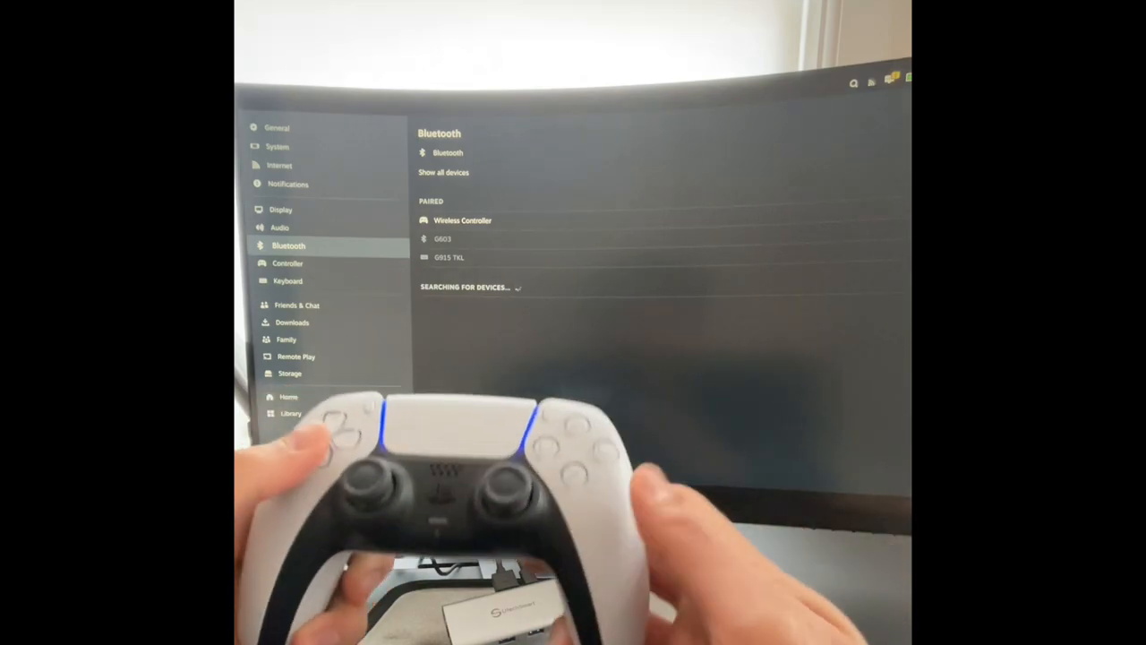
pyautogui.click(286, 262)
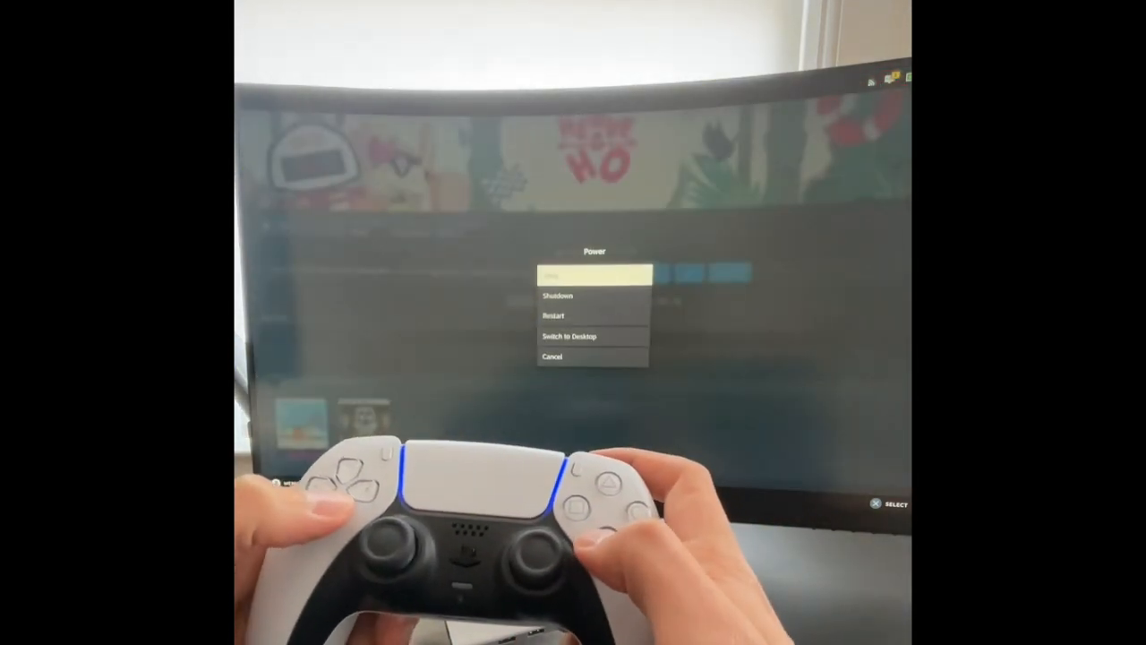
# Choose Switch to Desktop from the Power menu.
pyautogui.click(569, 337)
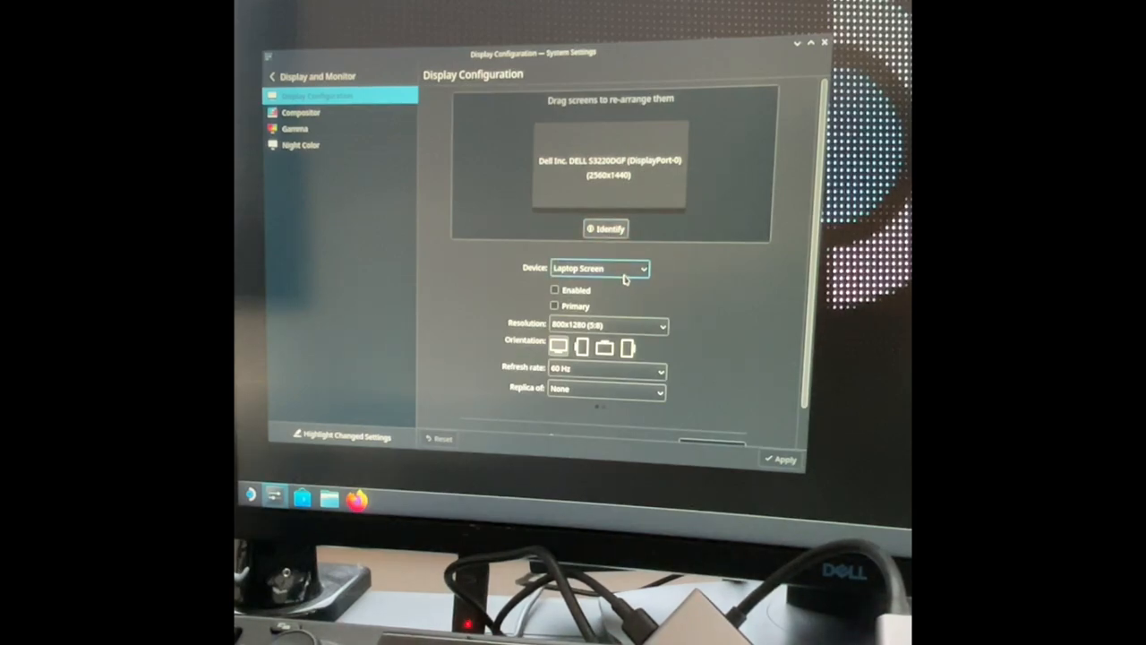
# Set the Dell monitor to 1920x1080 at 60 Hz, apply and keep the configuration.
pyautogui.click(598, 268)
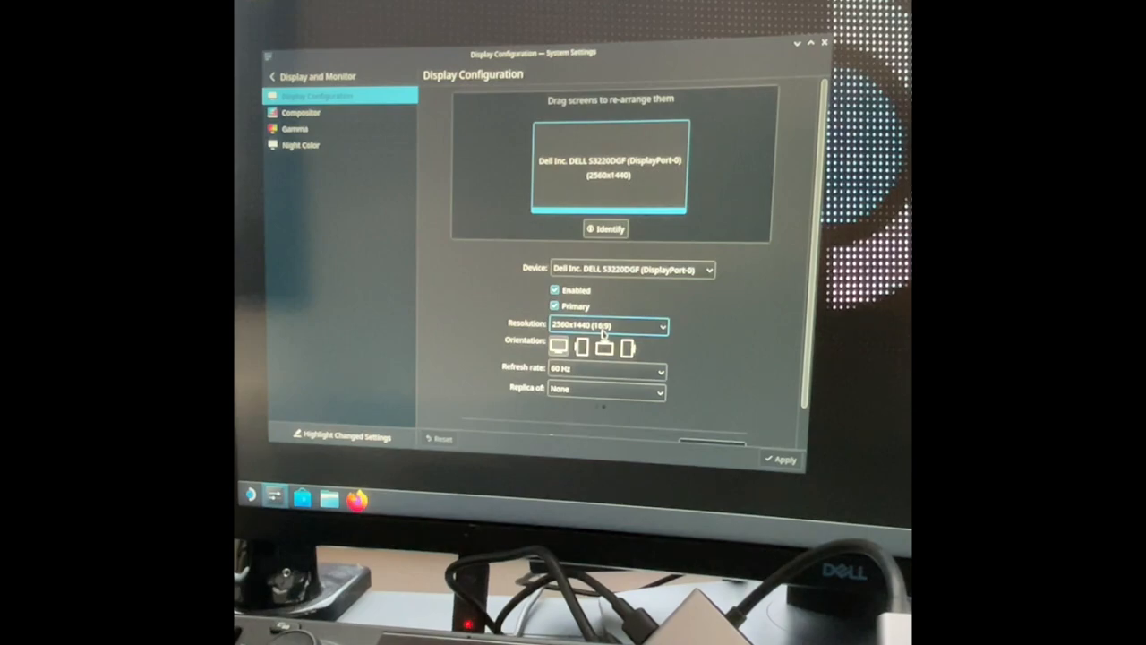
pyautogui.click(607, 326)
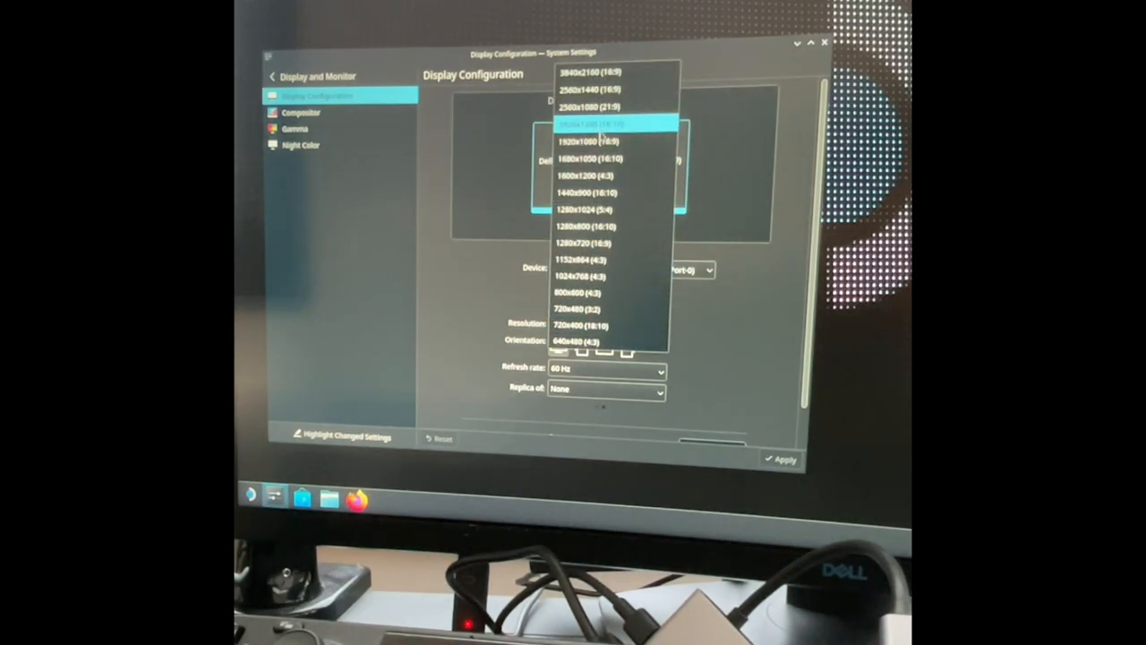
pyautogui.click(582, 141)
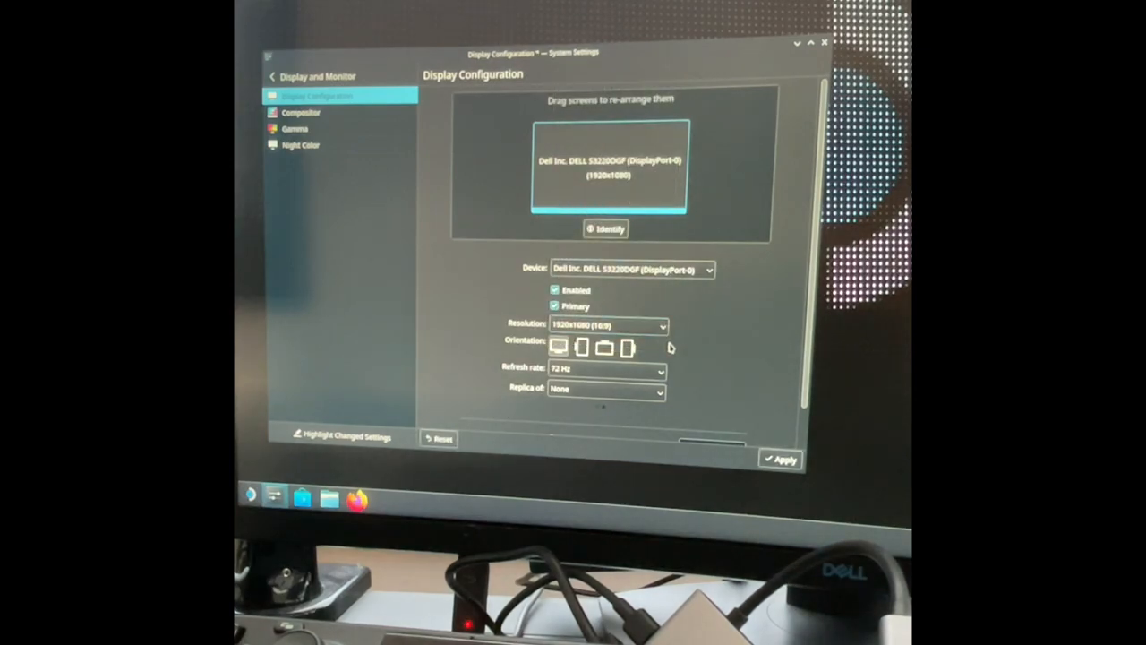
pyautogui.click(606, 391)
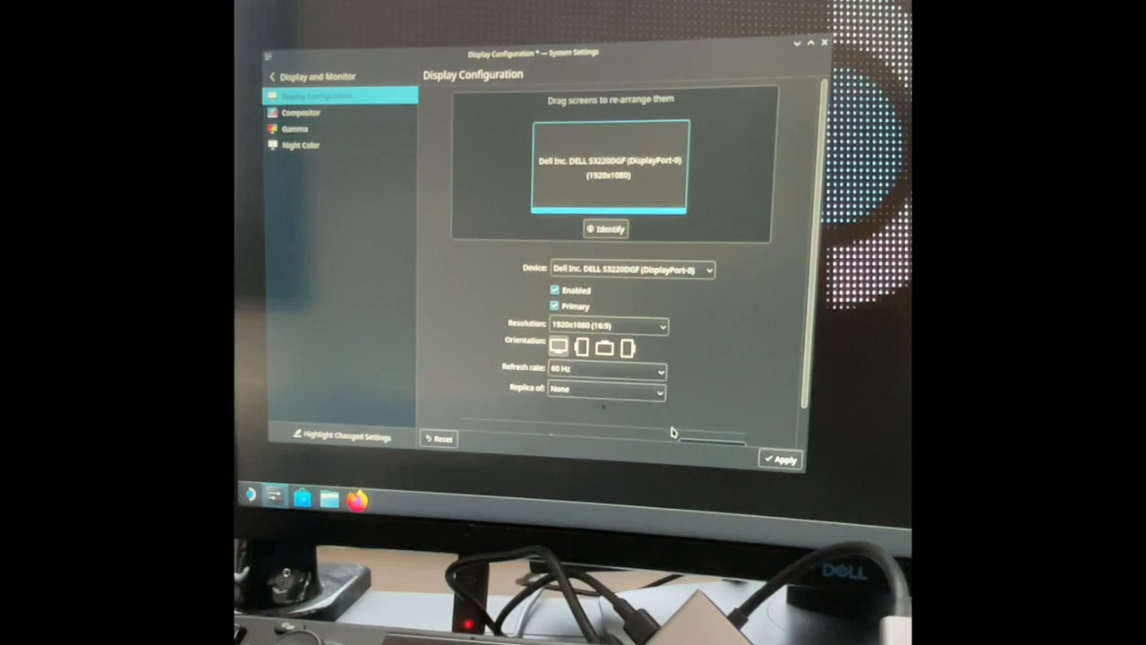
pyautogui.click(781, 459)
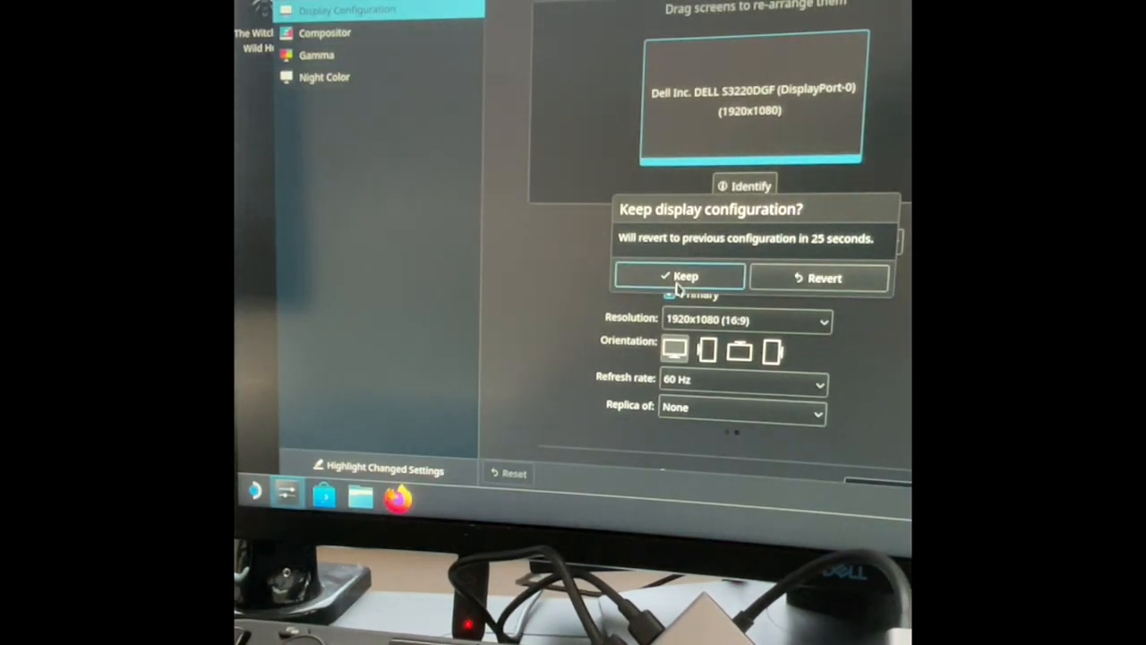
pyautogui.click(678, 276)
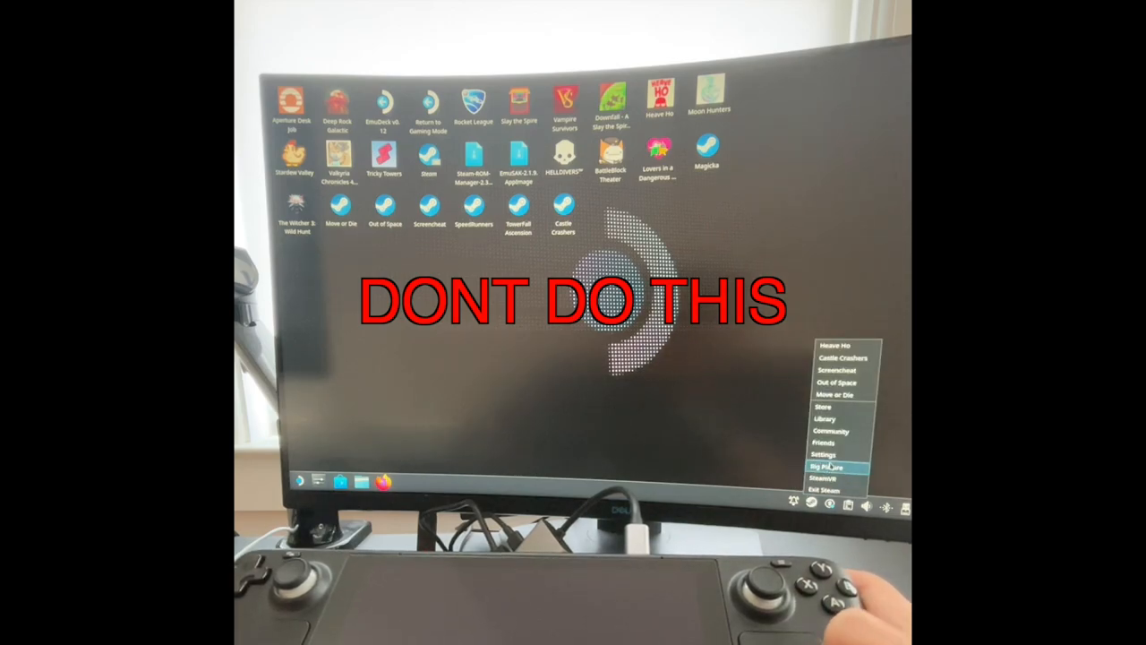
# Check the Steam tray icon menu and return to the Plasma desktop without launching Big Picture.
pyautogui.click(830, 465)
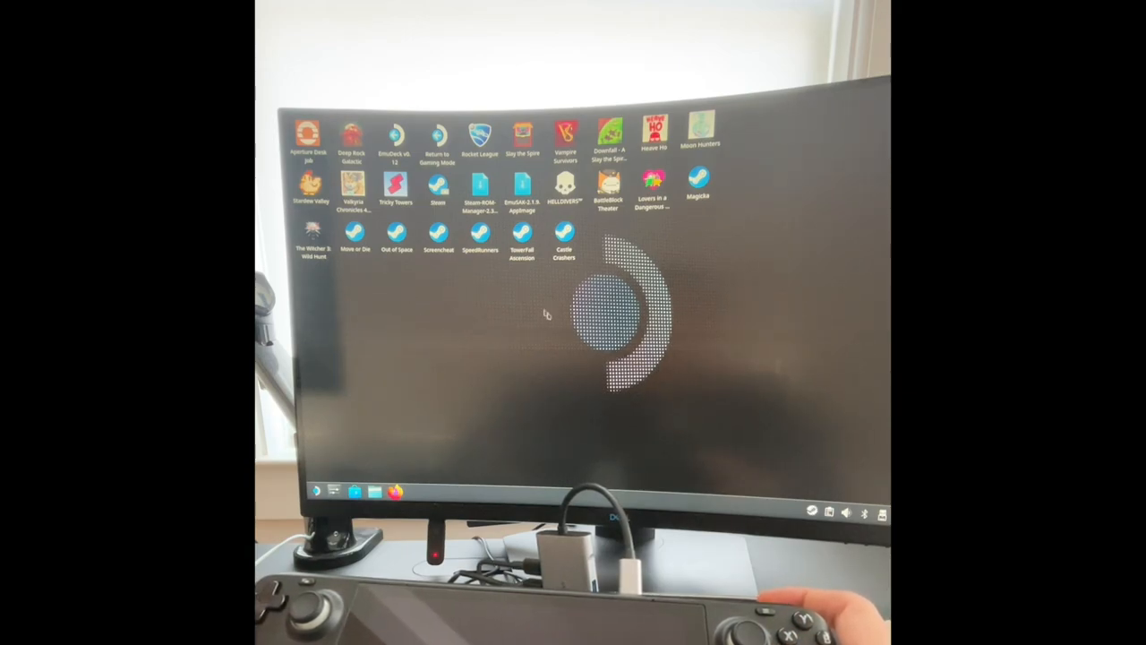
pyautogui.click(437, 188)
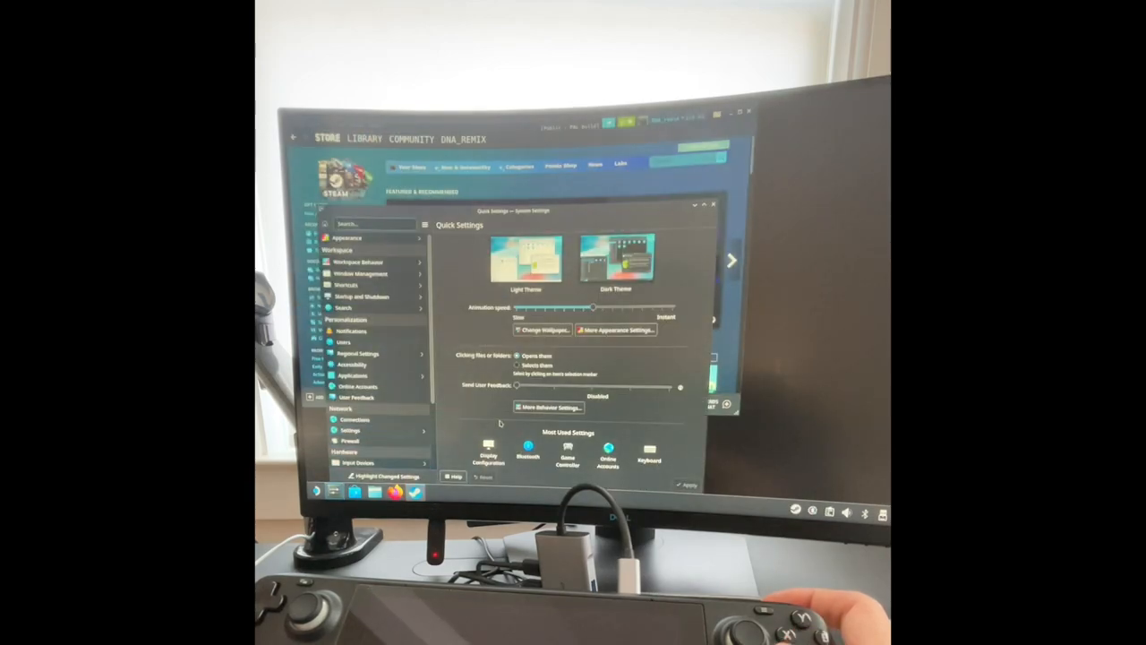
# Close System Settings and launch Big Picture from the Steam tray icon.
pyautogui.click(487, 451)
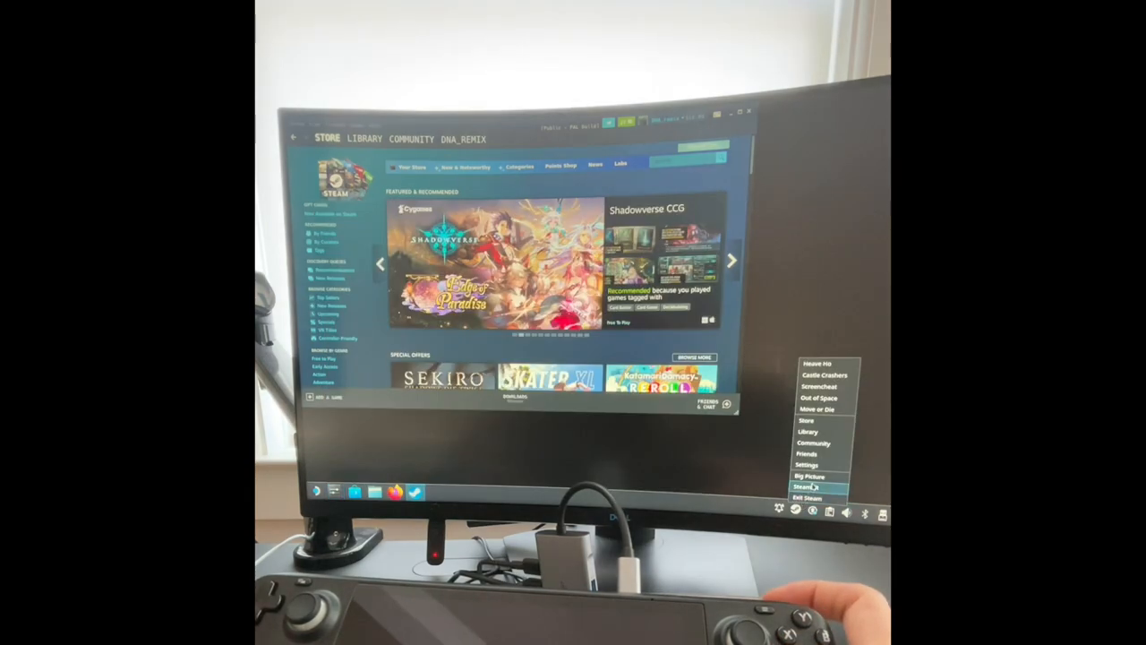
pyautogui.click(810, 476)
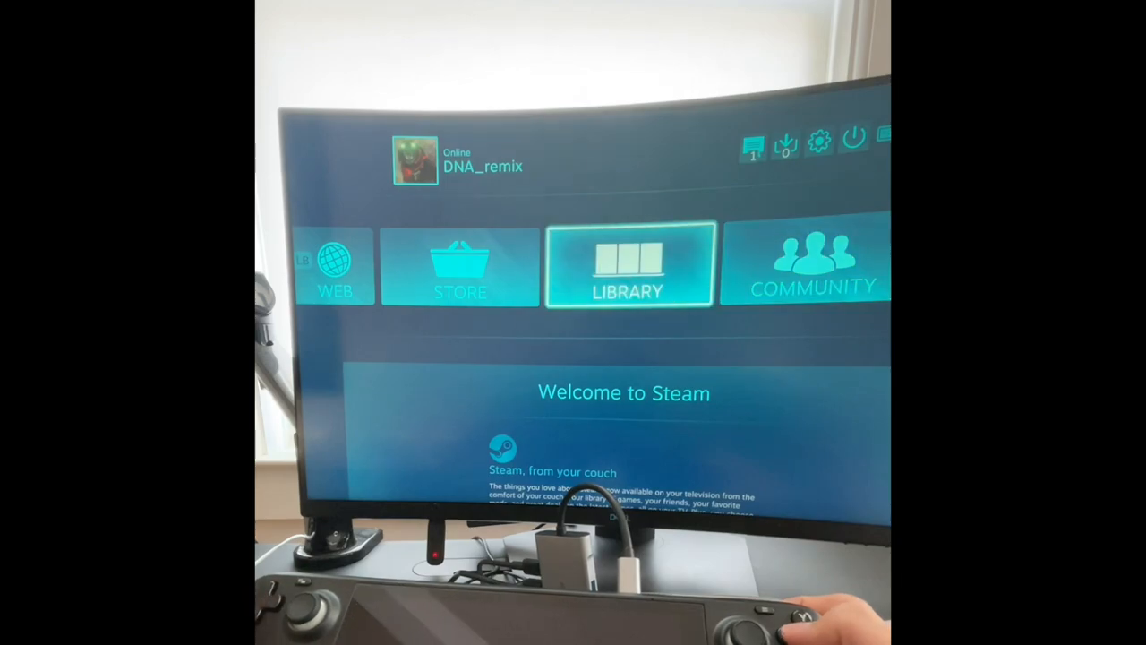
# Select the Library tile on the Big Picture home screen.
pyautogui.click(627, 265)
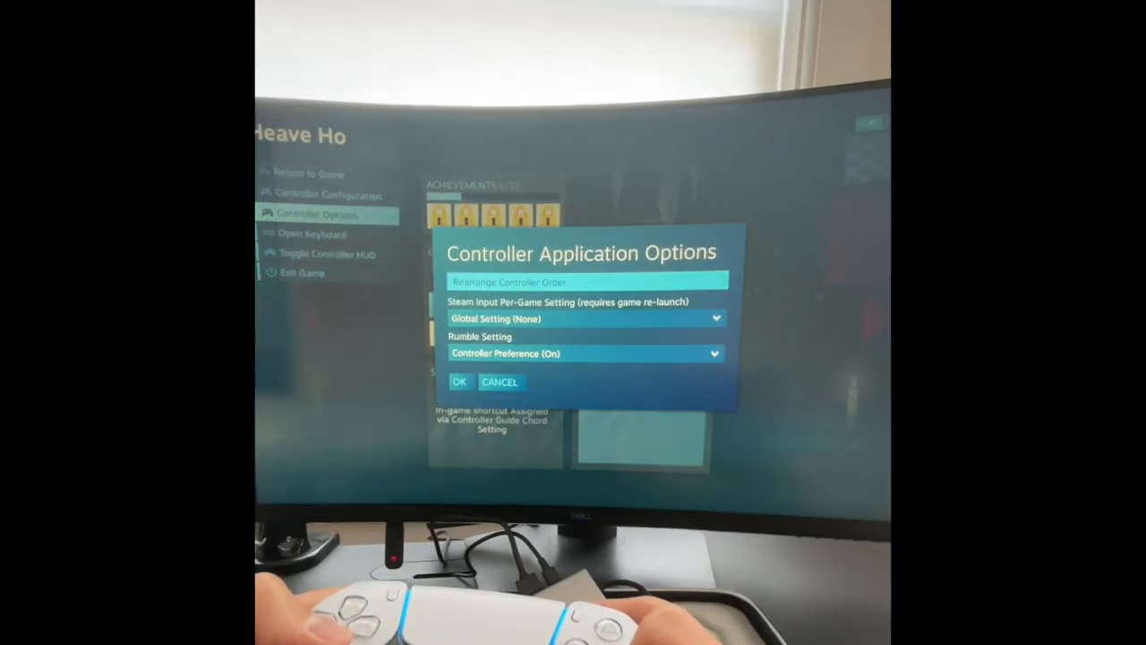
# Rearrange controller order with the PS5 pad first, then adjust the character's skin color.
pyautogui.click(584, 281)
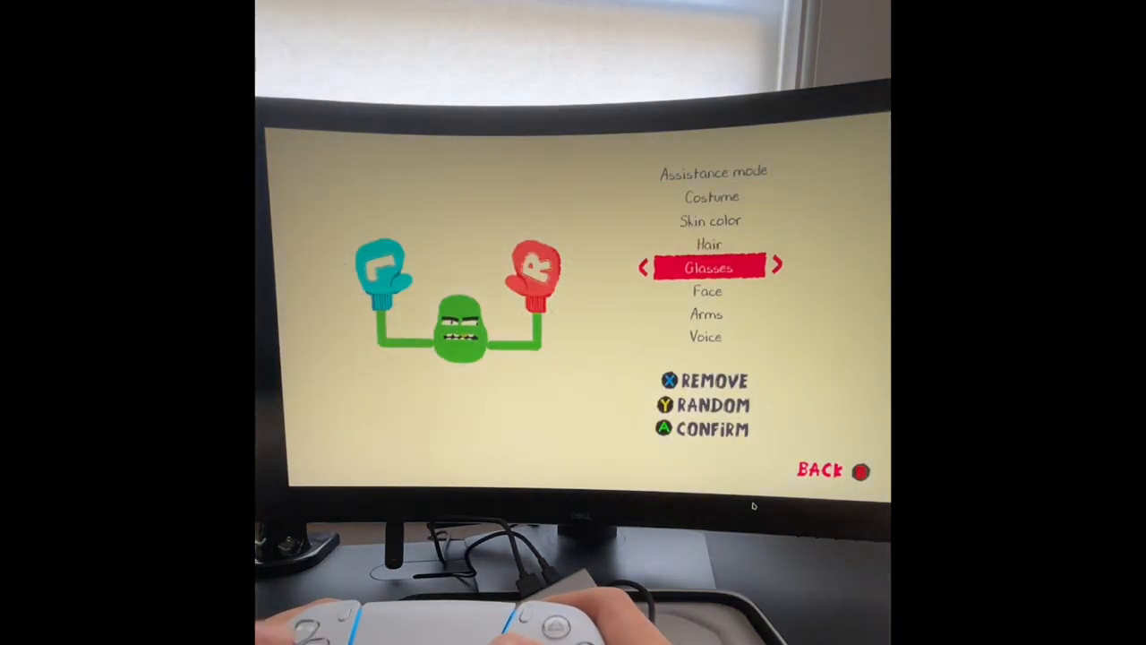
pyautogui.press('up')
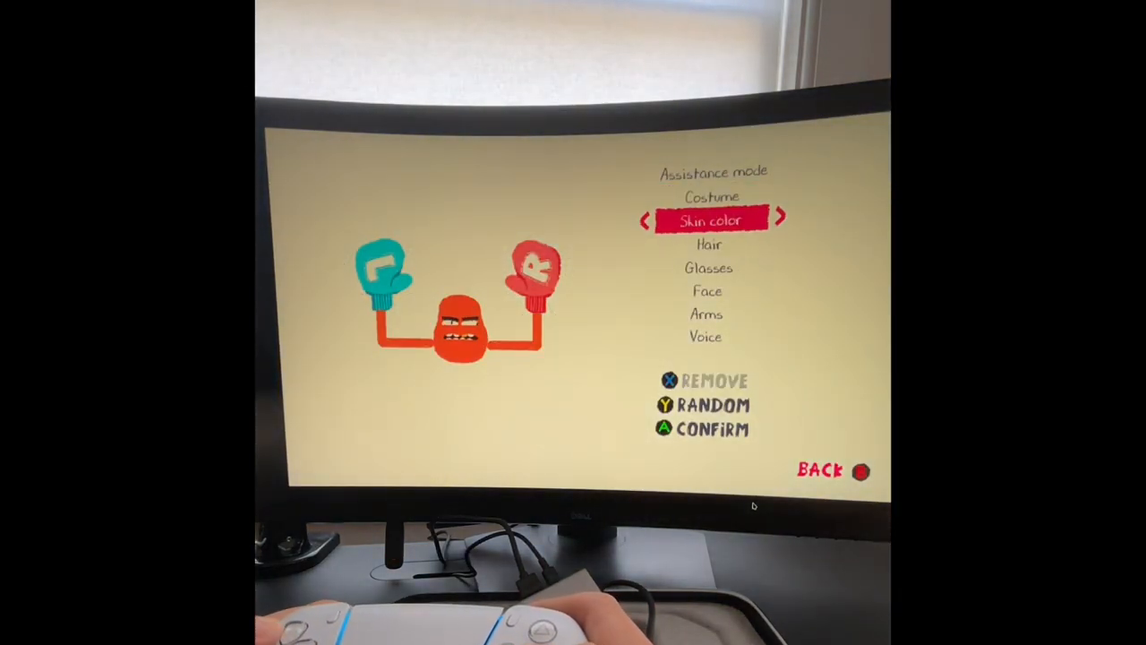